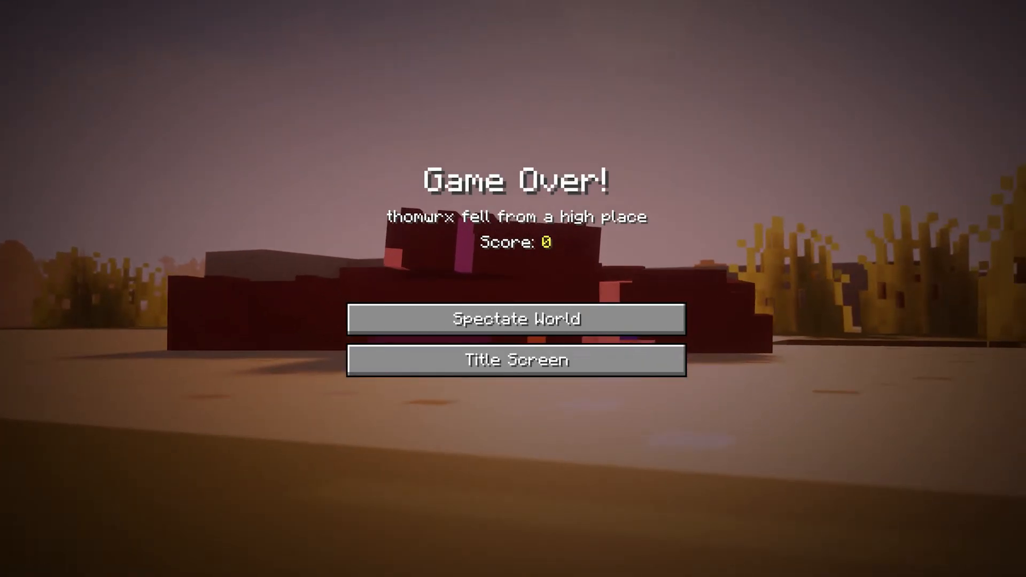
Expand Files in the sidebar and show the server's Config Files list
{"action": "left_click", "coordinate": [516, 318]}
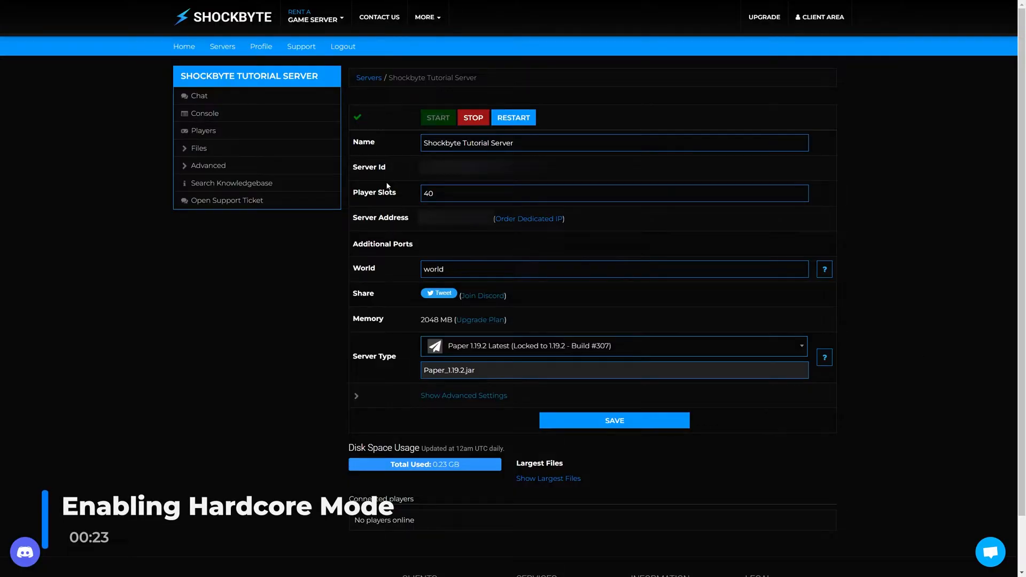
{"action": "mouse_move", "coordinate": [297, 260]}
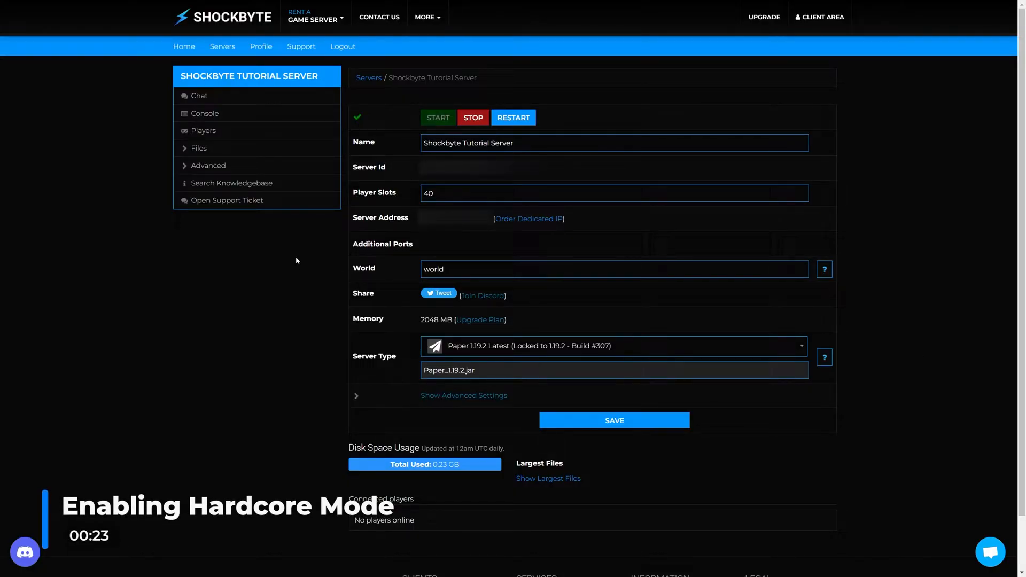
{"action": "mouse_move", "coordinate": [198, 148]}
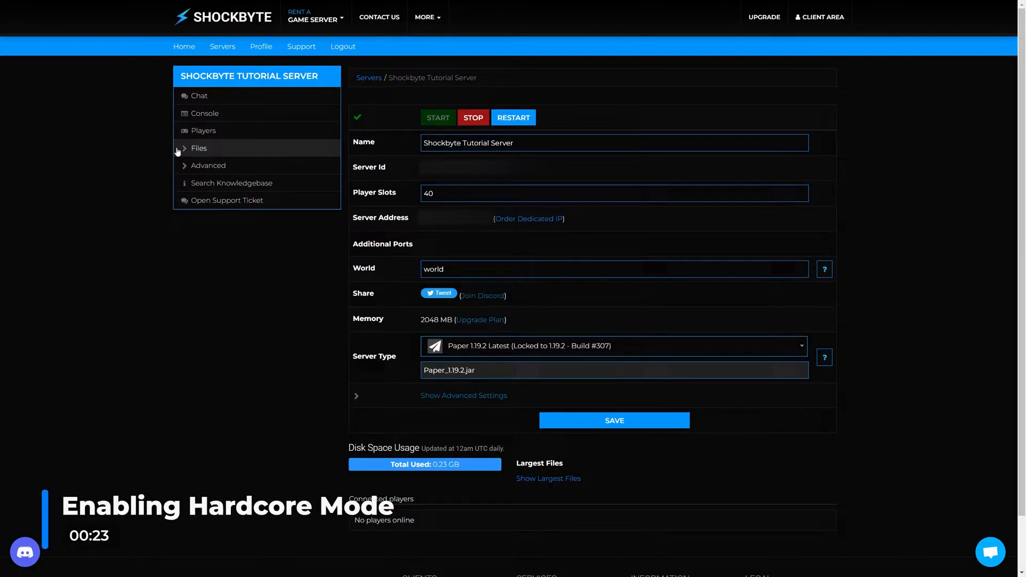
{"action": "left_click", "coordinate": [199, 148]}
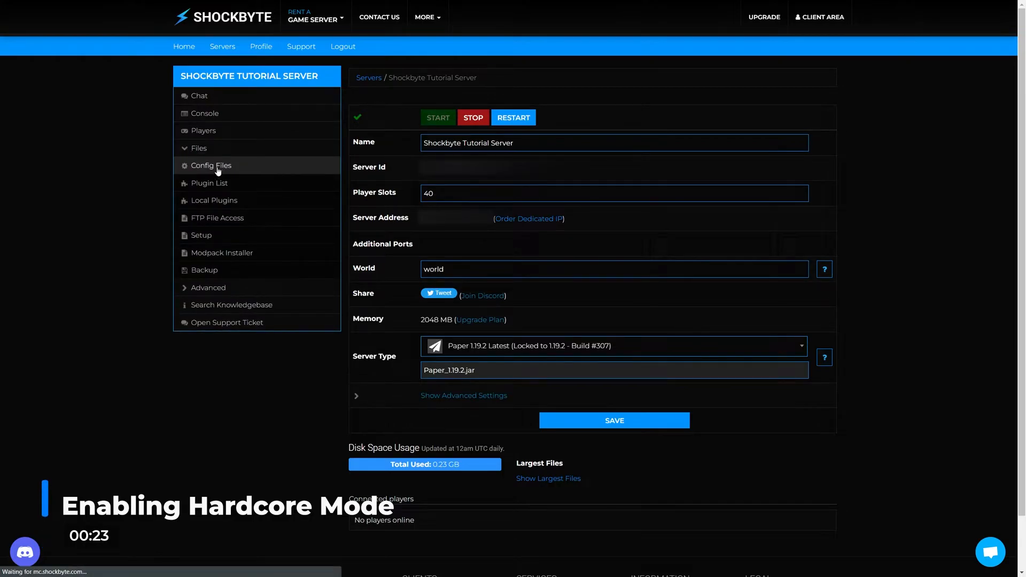
{"action": "left_click", "coordinate": [210, 165]}
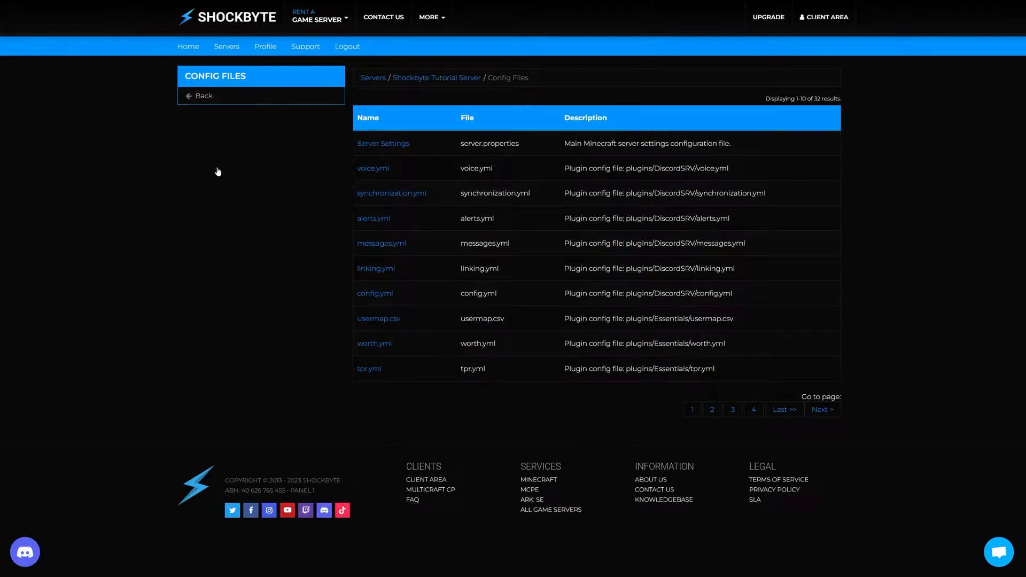
{"action": "mouse_move", "coordinate": [382, 143]}
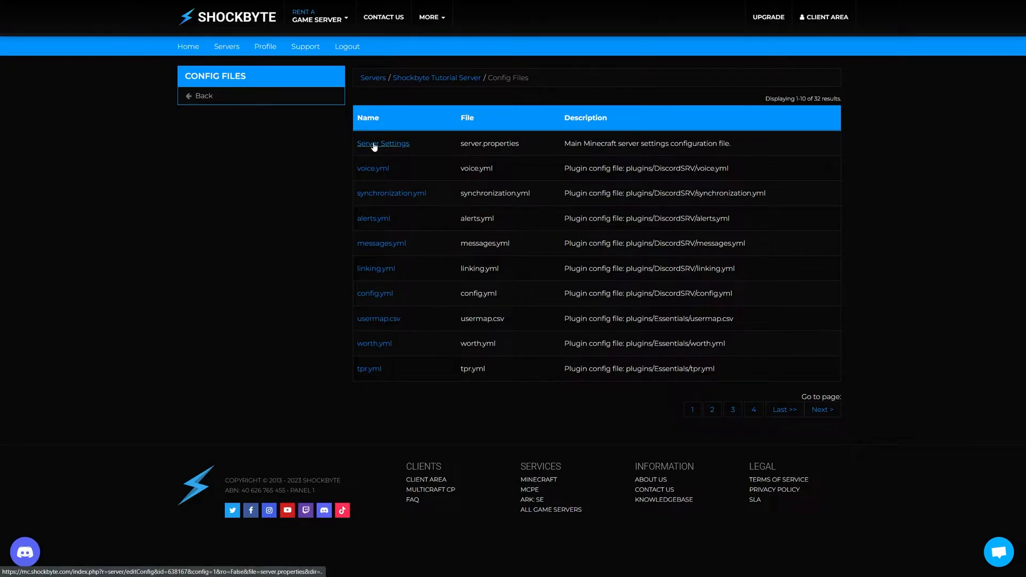
Set hardcore to true in server.properties Server Settings and save the file
{"action": "left_click", "coordinate": [382, 143]}
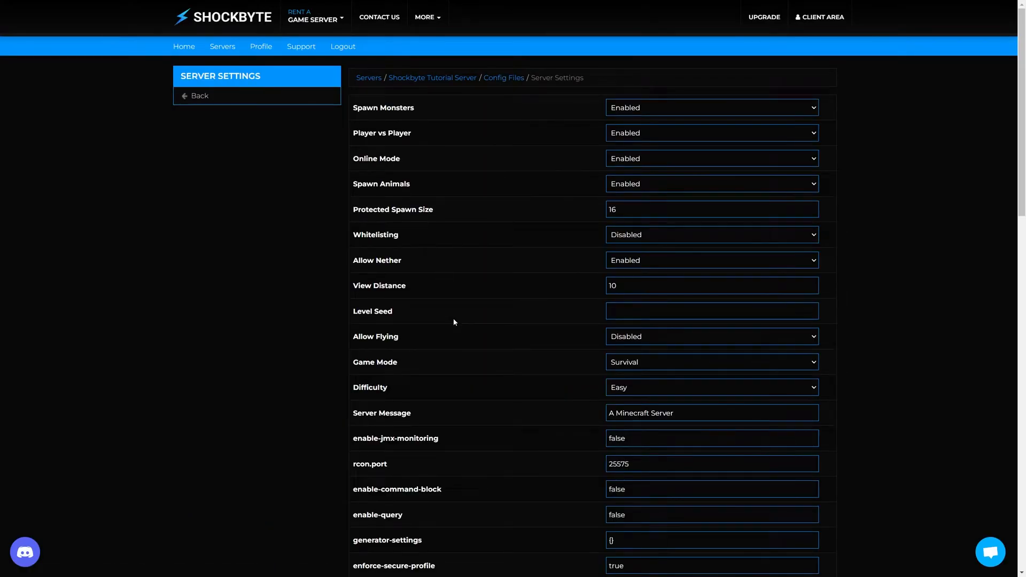
{"action": "scroll", "scroll_direction": "down", "scroll_amount": 3}
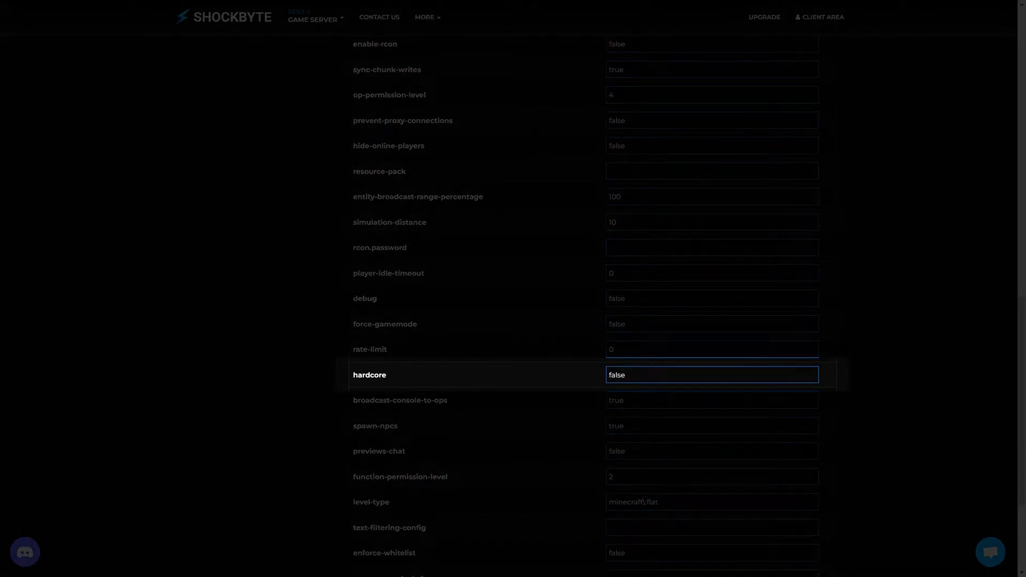
{"action": "double_click", "coordinate": [616, 375]}
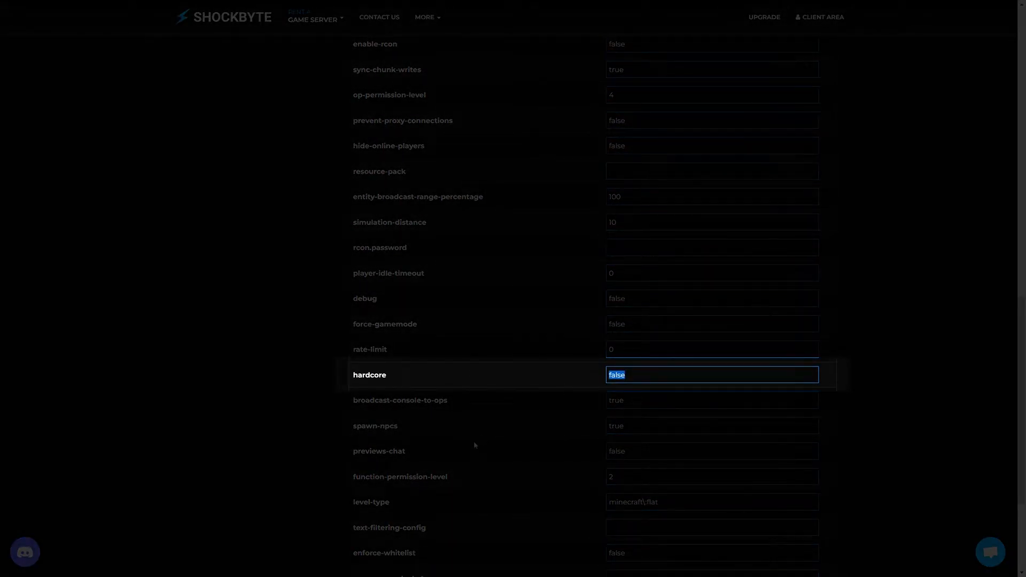
{"action": "type", "text": "true"}
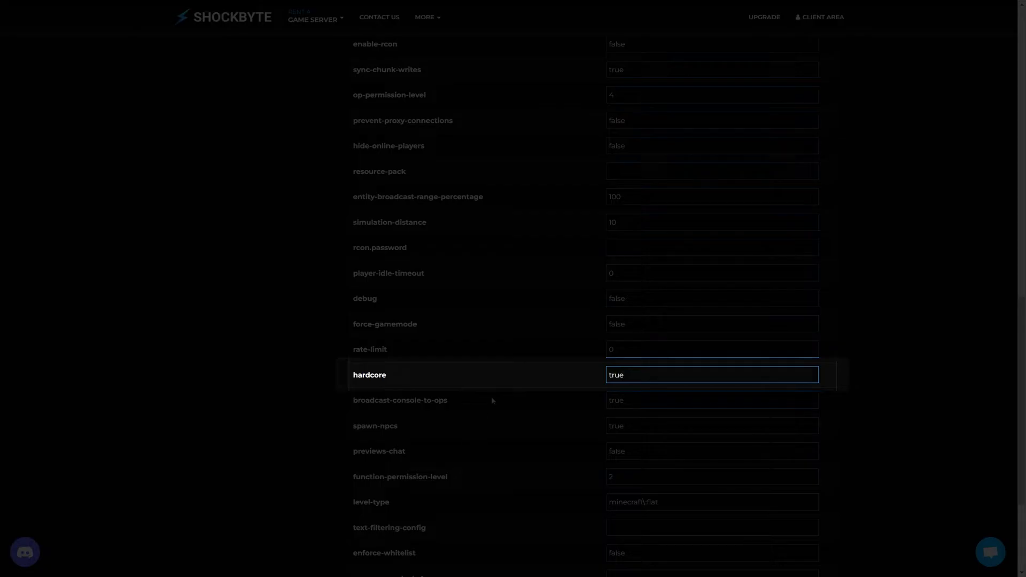
{"action": "scroll", "scroll_direction": "down", "scroll_amount": 3}
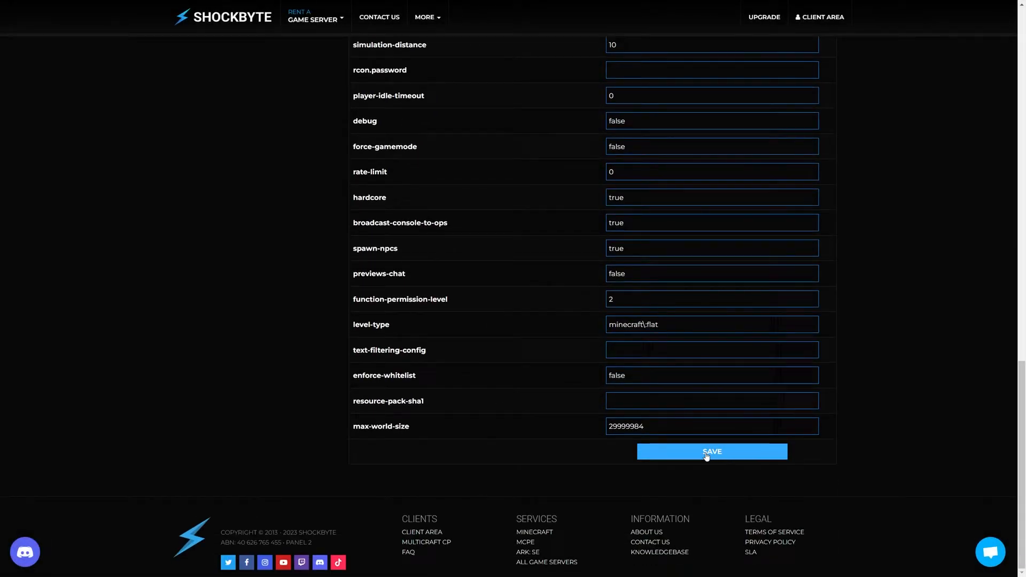
{"action": "left_click", "coordinate": [711, 451]}
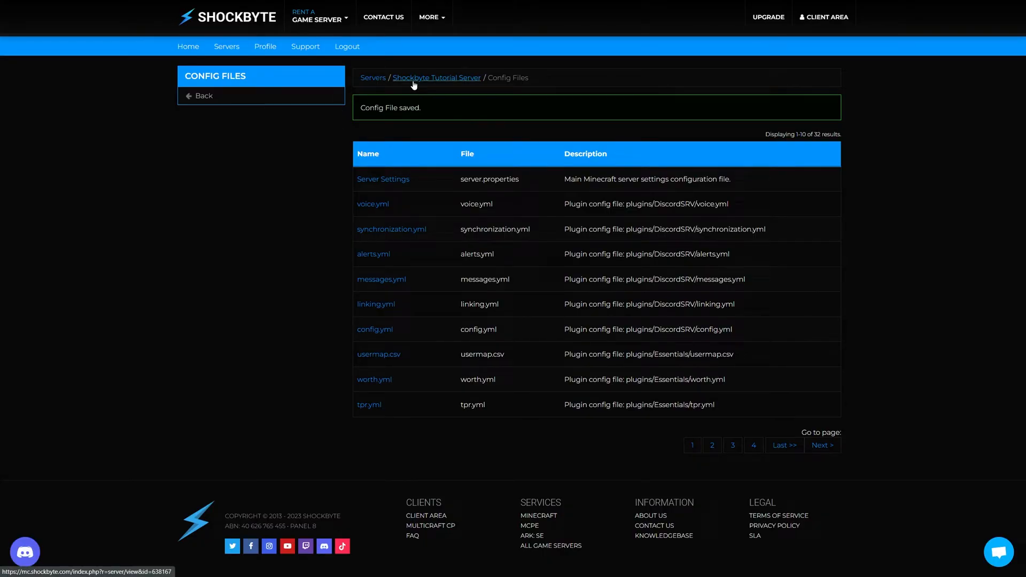
From the Shockbyte Tutorial Server overview, restart then stop the server so it shows offline
{"action": "left_click", "coordinate": [437, 77]}
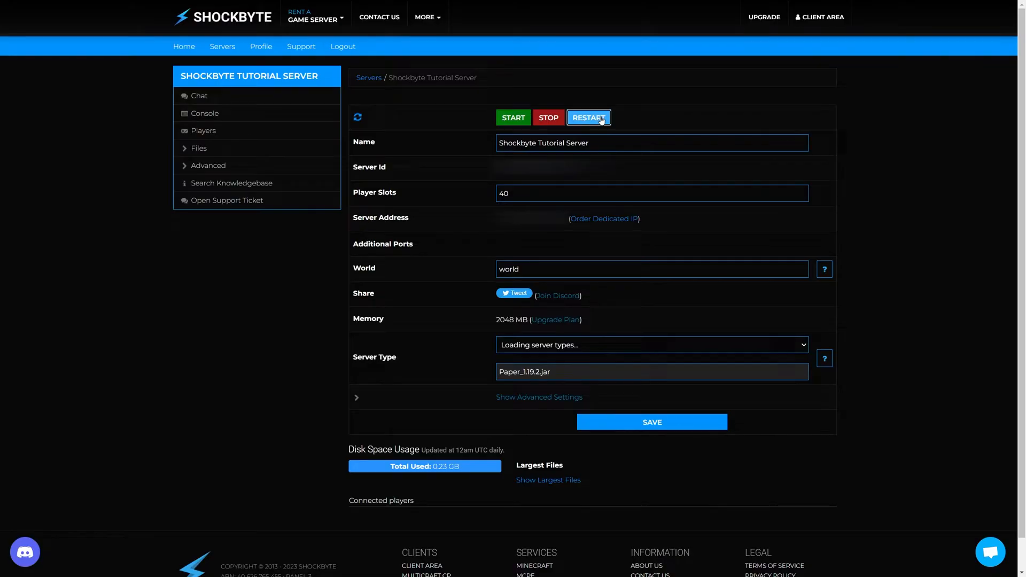
{"action": "left_click", "coordinate": [357, 117]}
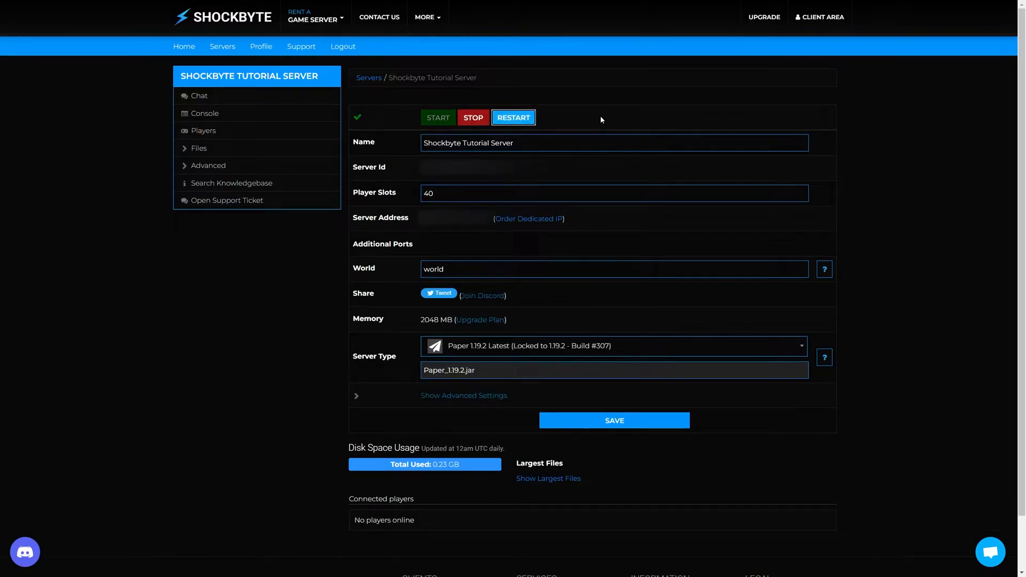
{"action": "left_click", "coordinate": [513, 118]}
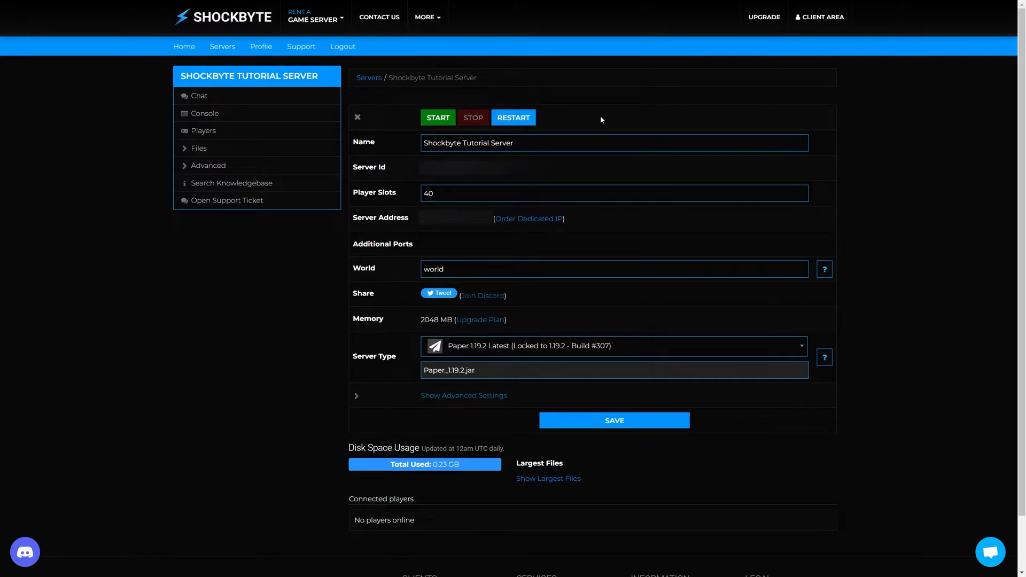
{"action": "left_click", "coordinate": [472, 118]}
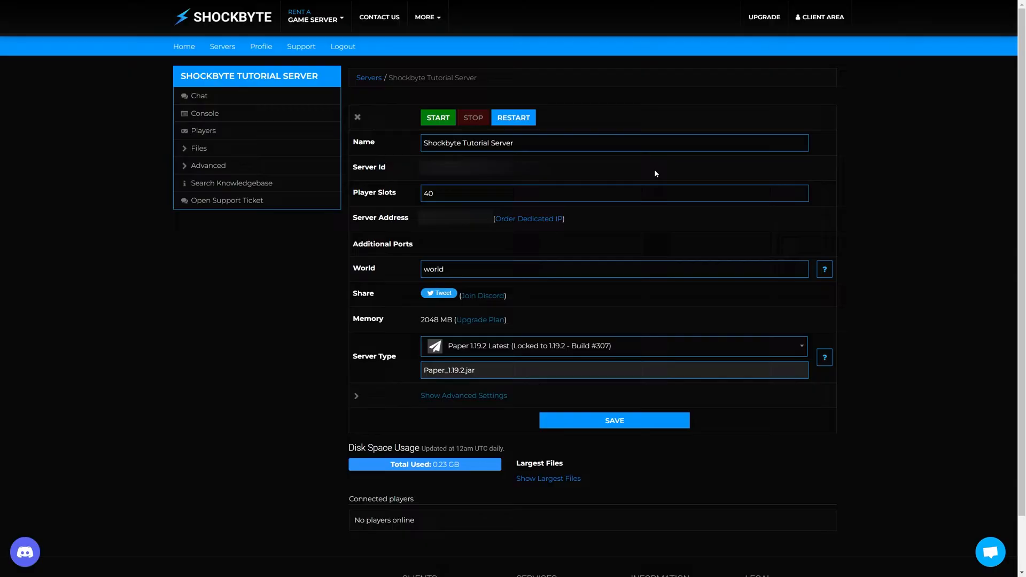
{"action": "mouse_move", "coordinate": [512, 288]}
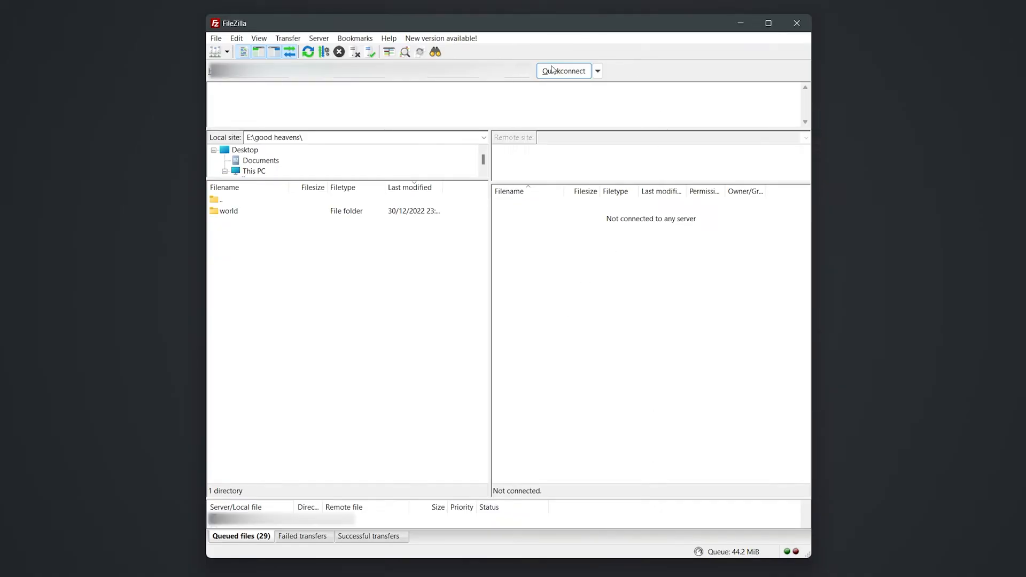
{"action": "mouse_move", "coordinate": [563, 70]}
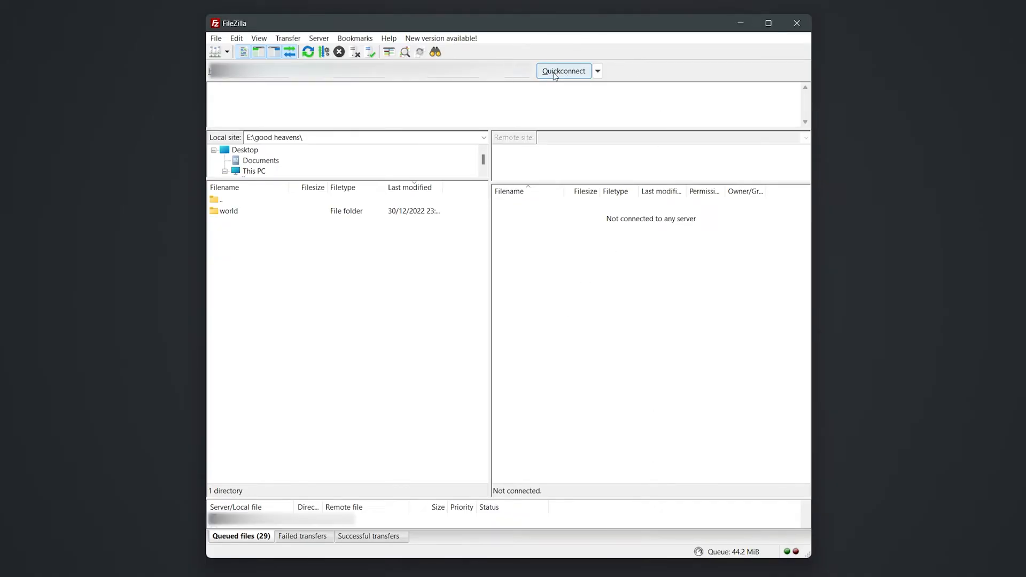
Connect to the server, open the remote world folder and select level.dat
{"action": "left_click", "coordinate": [563, 71]}
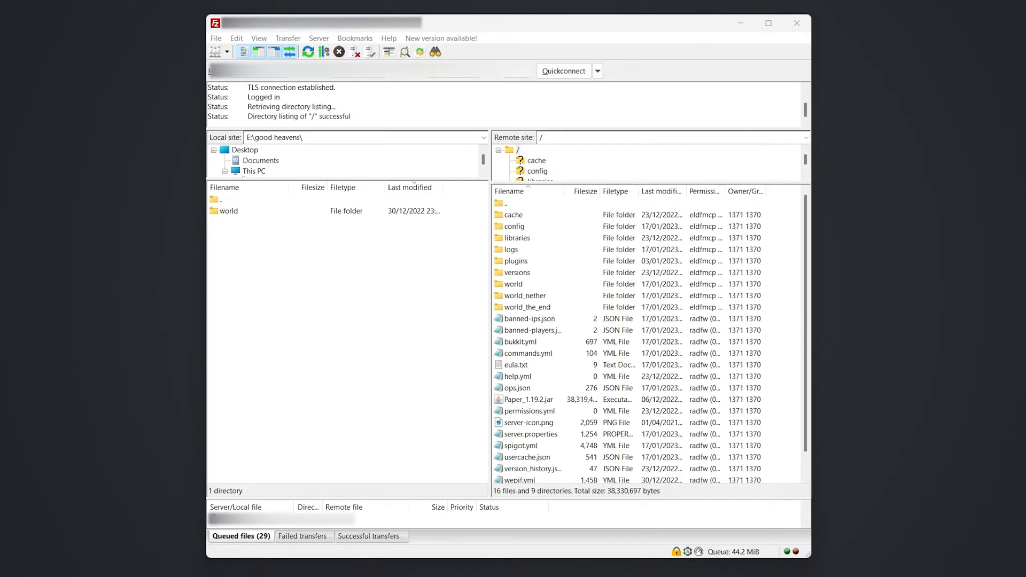
{"action": "mouse_move", "coordinate": [578, 303]}
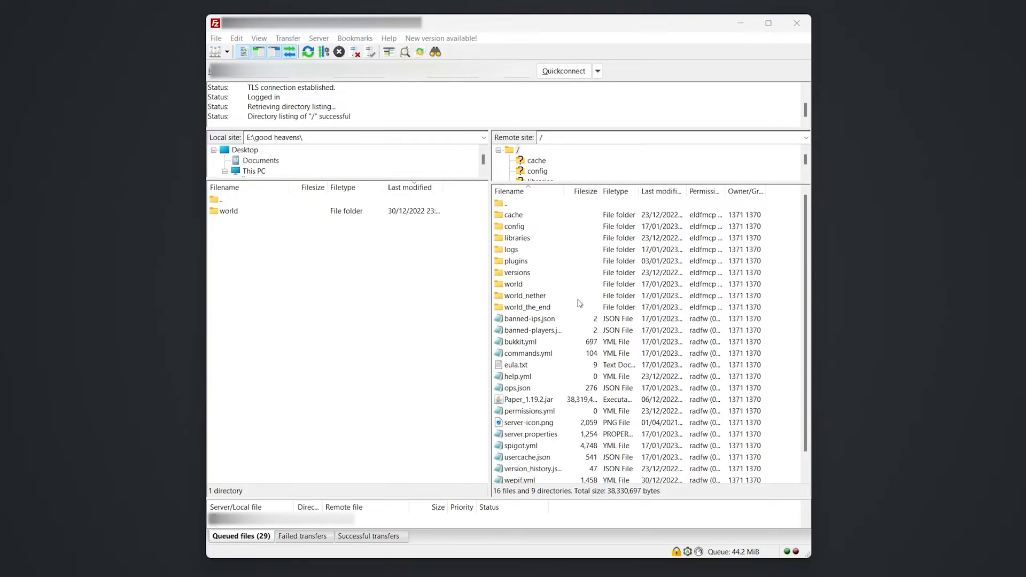
{"action": "mouse_move", "coordinate": [520, 289]}
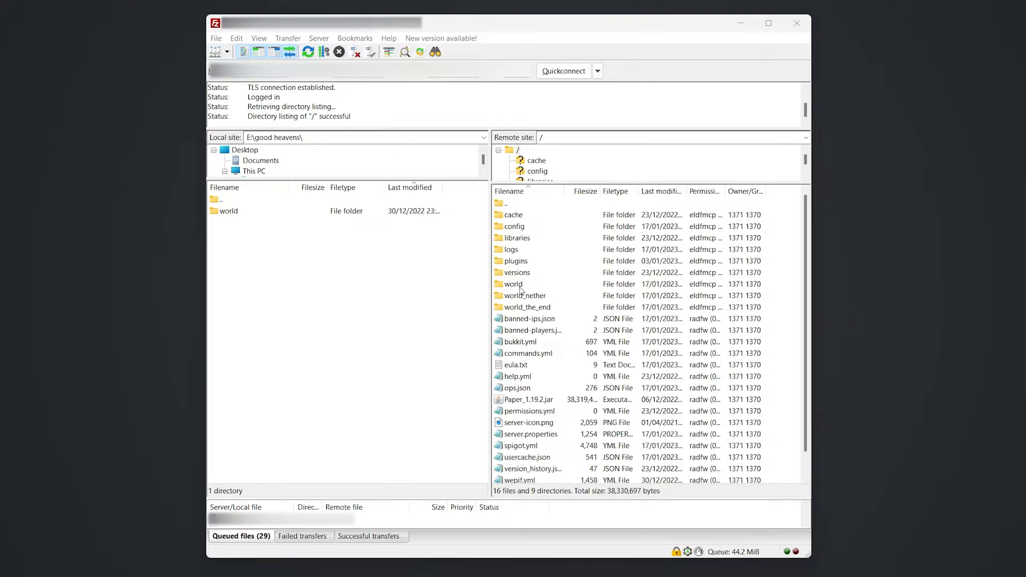
{"action": "left_click", "coordinate": [512, 283]}
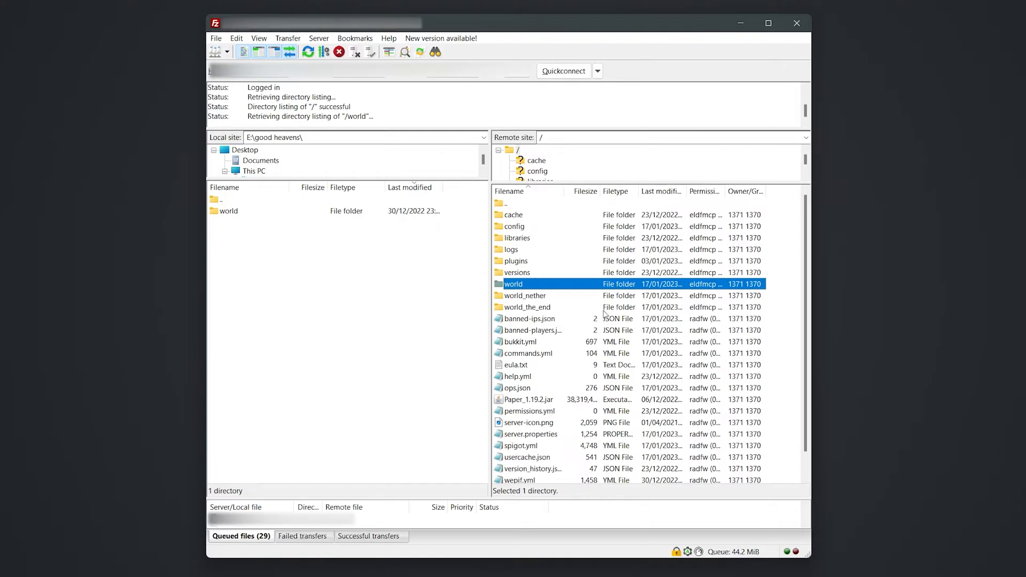
{"action": "double_click", "coordinate": [513, 283]}
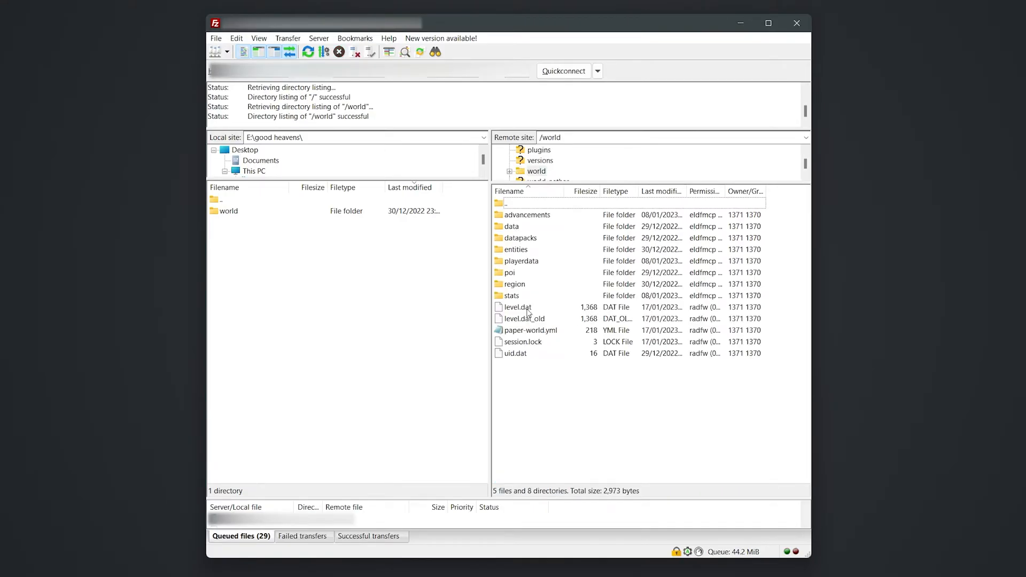
{"action": "left_click", "coordinate": [516, 306]}
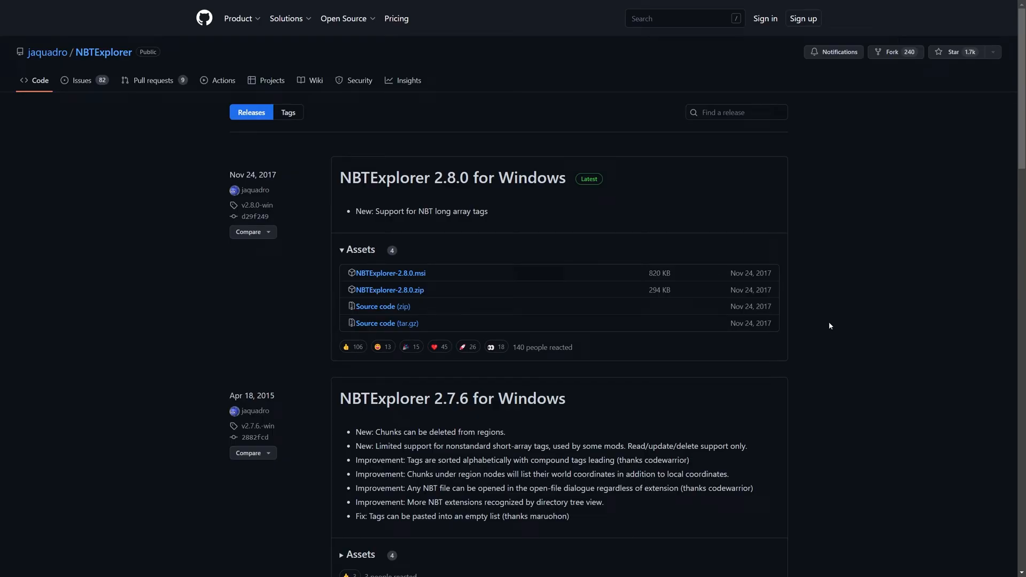
{"action": "mouse_move", "coordinate": [390, 290]}
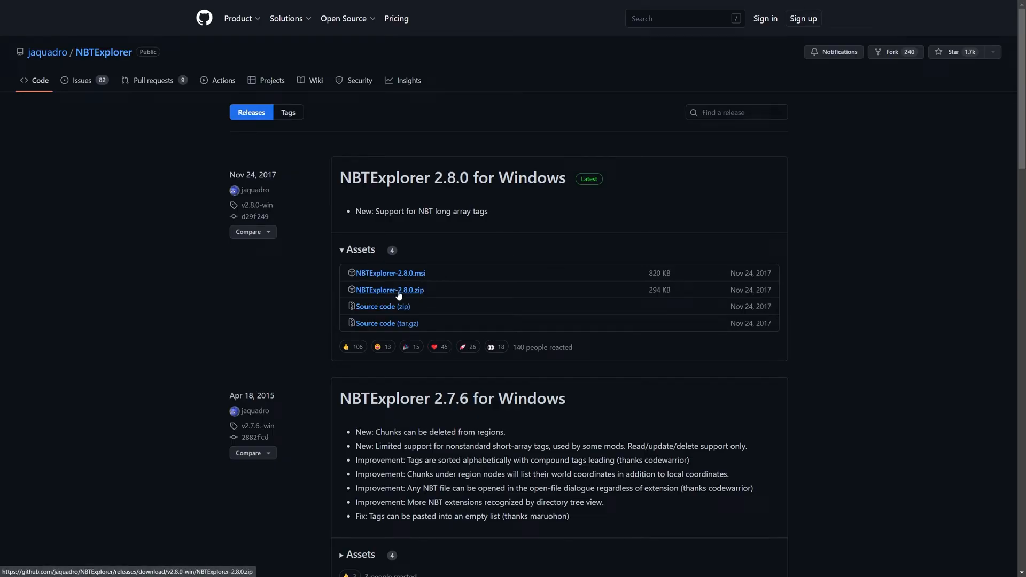
Download NBTExplorer-2.8.0.zip from the releases page Assets
{"action": "left_click", "coordinate": [388, 290]}
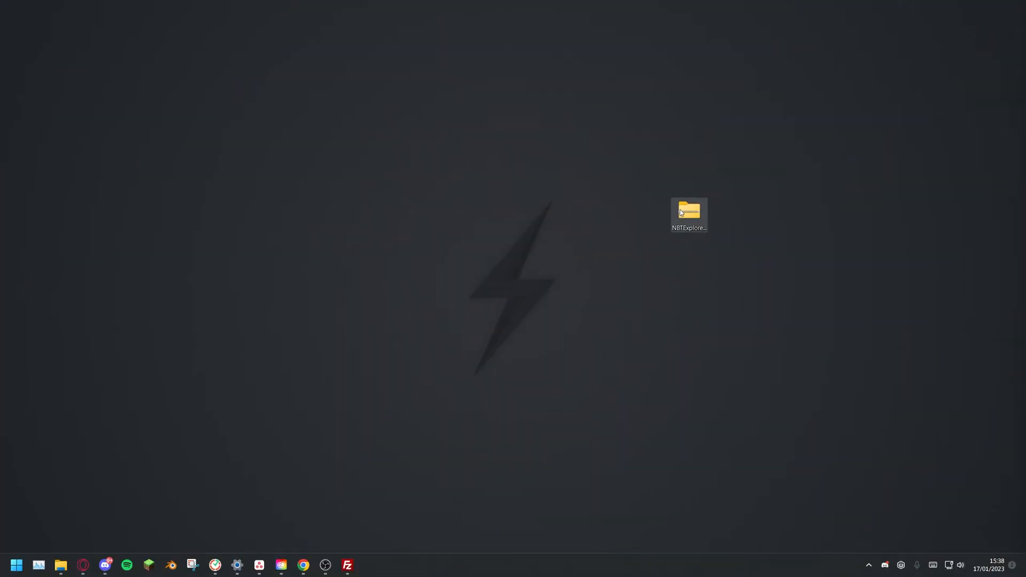
Extract the NBTExplorer zip to the desktop and run NBTExplorer.exe from the NBTExplorer-2.8.0 folder
{"action": "right_click", "coordinate": [688, 214]}
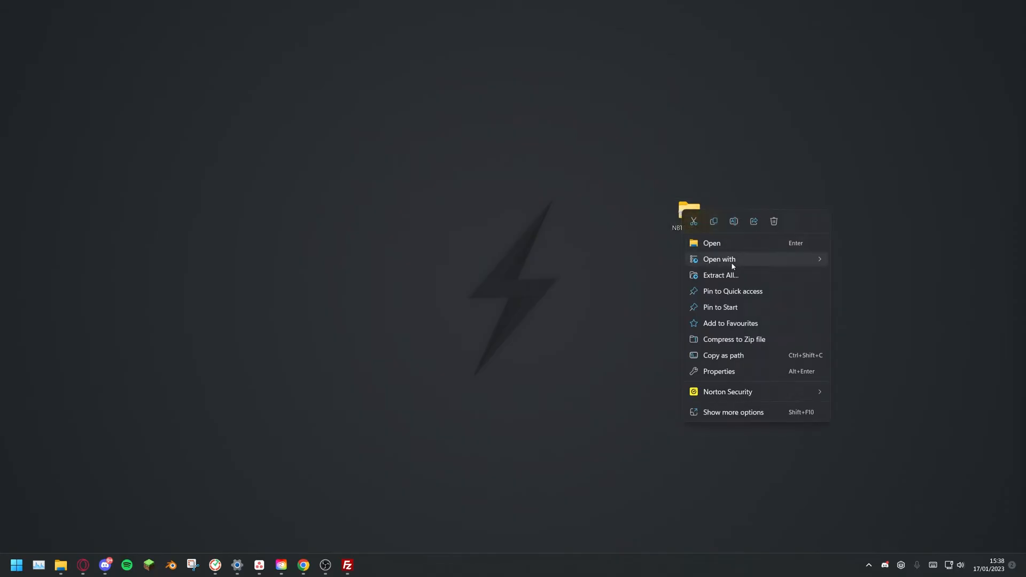
{"action": "left_click", "coordinate": [721, 274]}
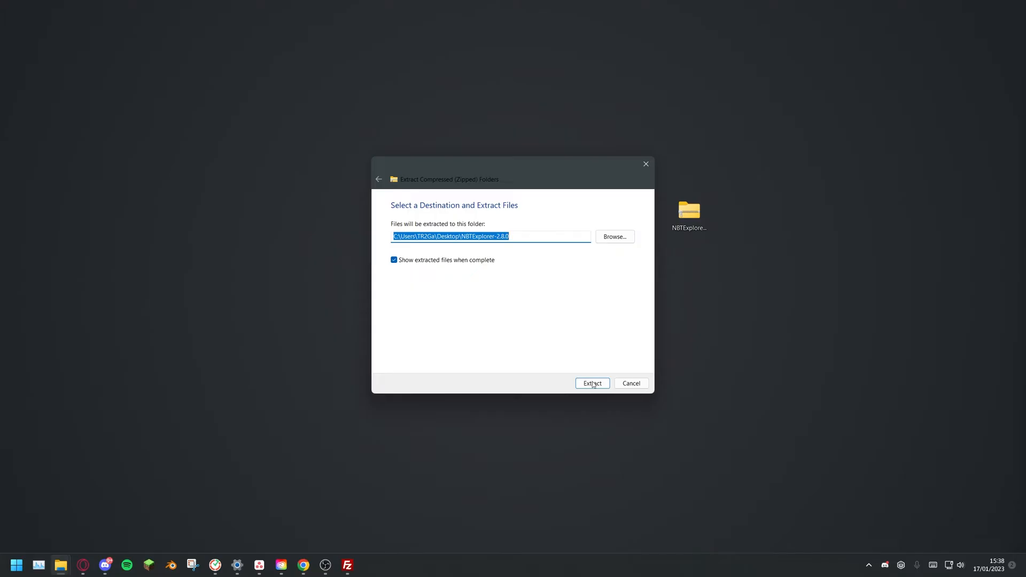
{"action": "left_click", "coordinate": [591, 383]}
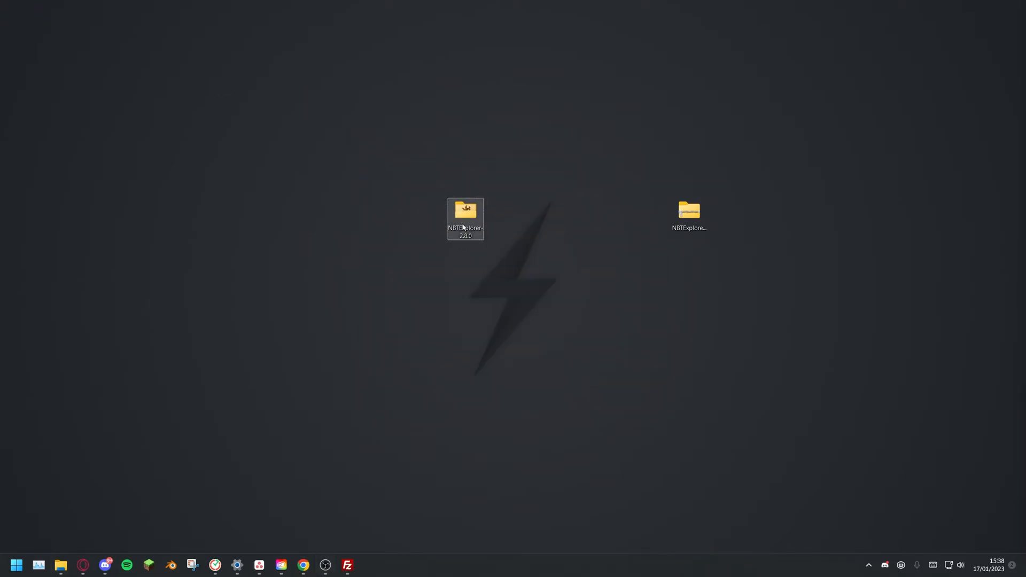
{"action": "double_click", "coordinate": [465, 219]}
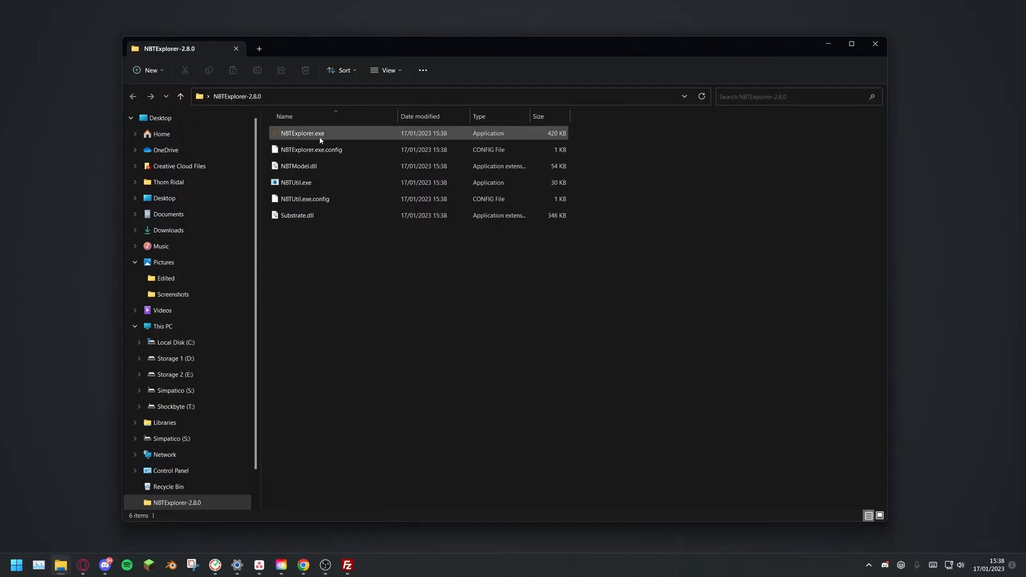
{"action": "left_click", "coordinate": [301, 133]}
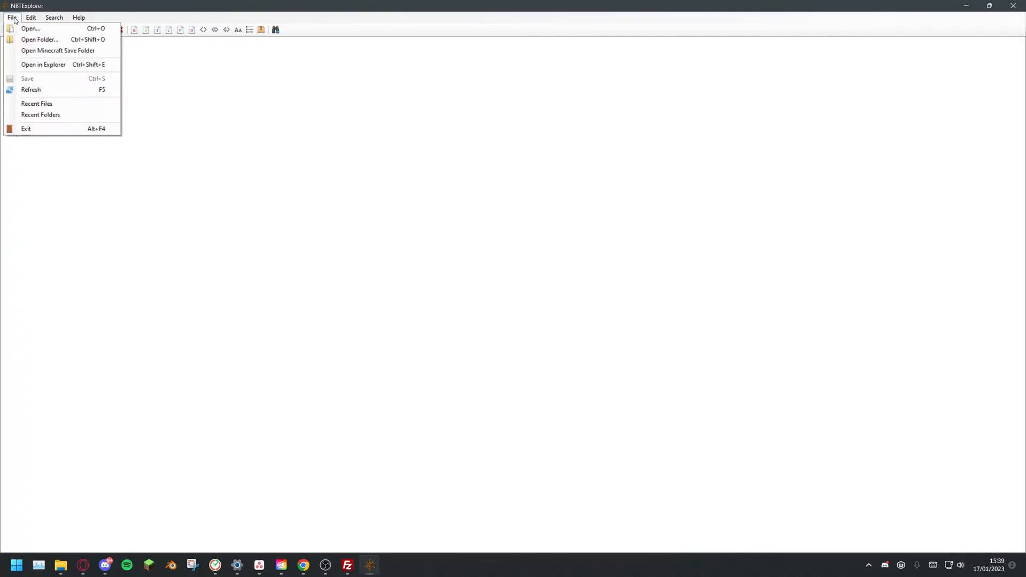
Load level.dat and change the hardcore entry's value from 0 to 1
{"action": "left_click", "coordinate": [30, 29]}
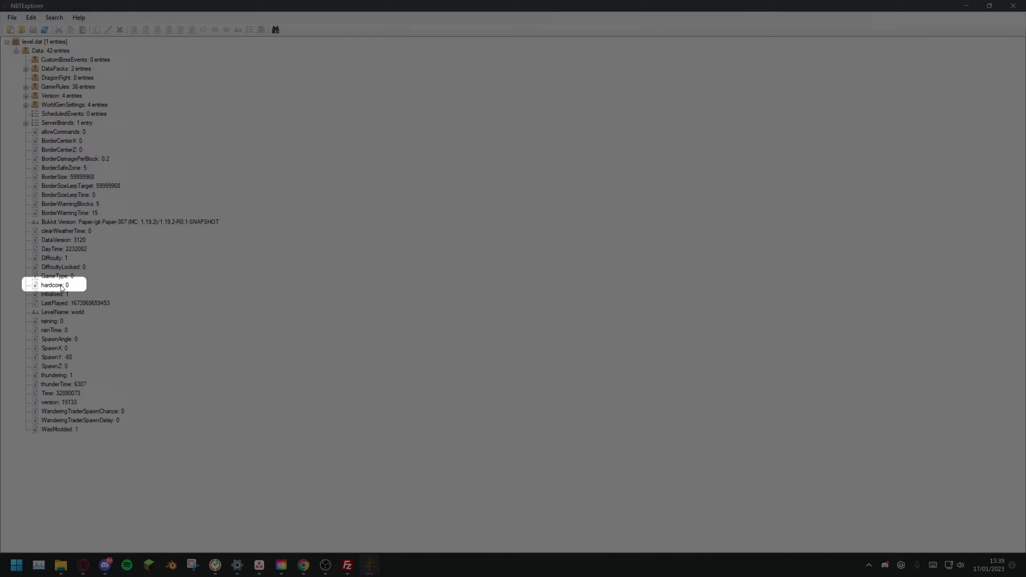
{"action": "double_click", "coordinate": [56, 285]}
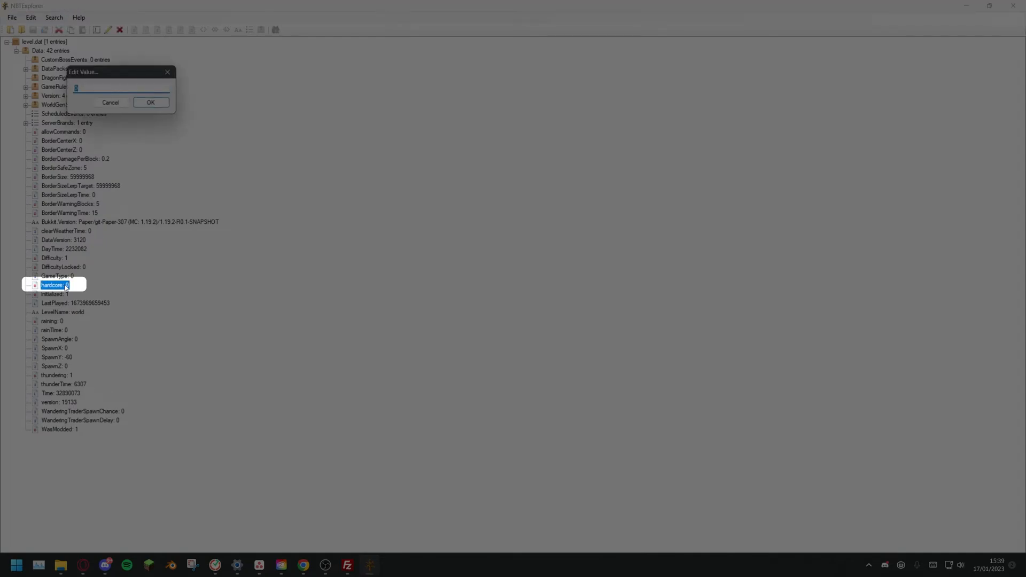
{"action": "type", "text": "1"}
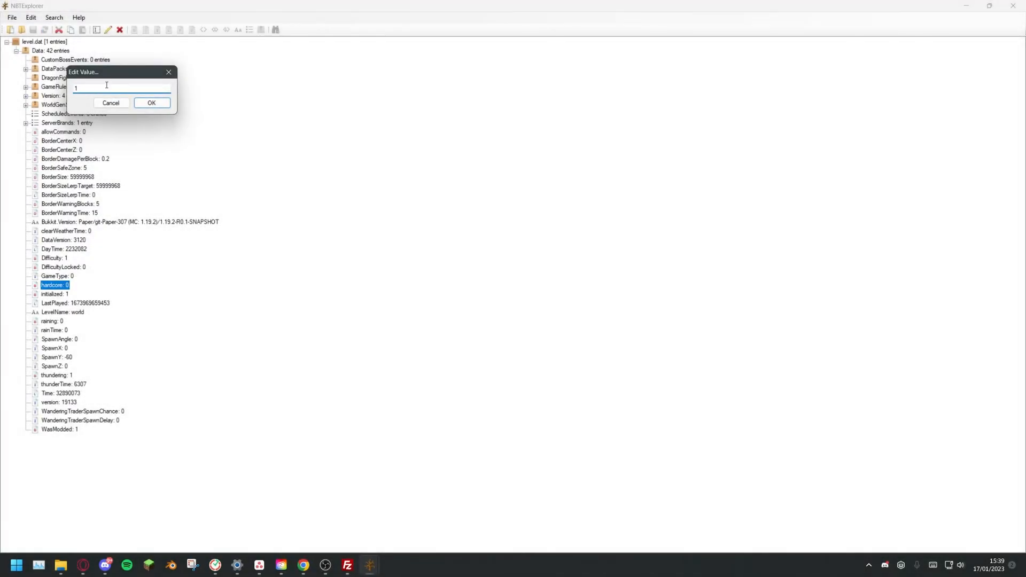
{"action": "left_click", "coordinate": [11, 18]}
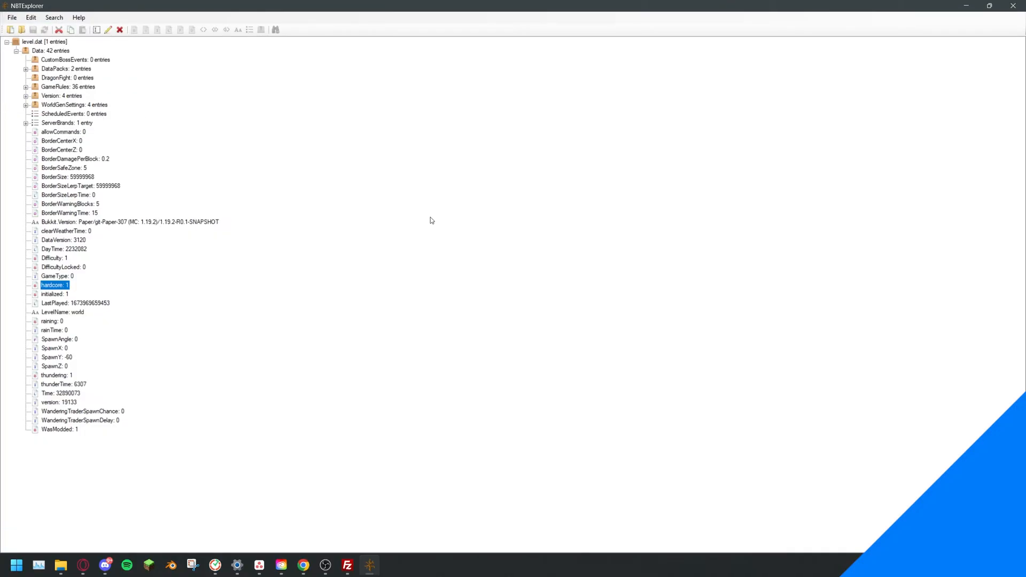
Upload the edited level.dat to /world, overwriting the existing file
{"action": "left_click", "coordinate": [348, 564]}
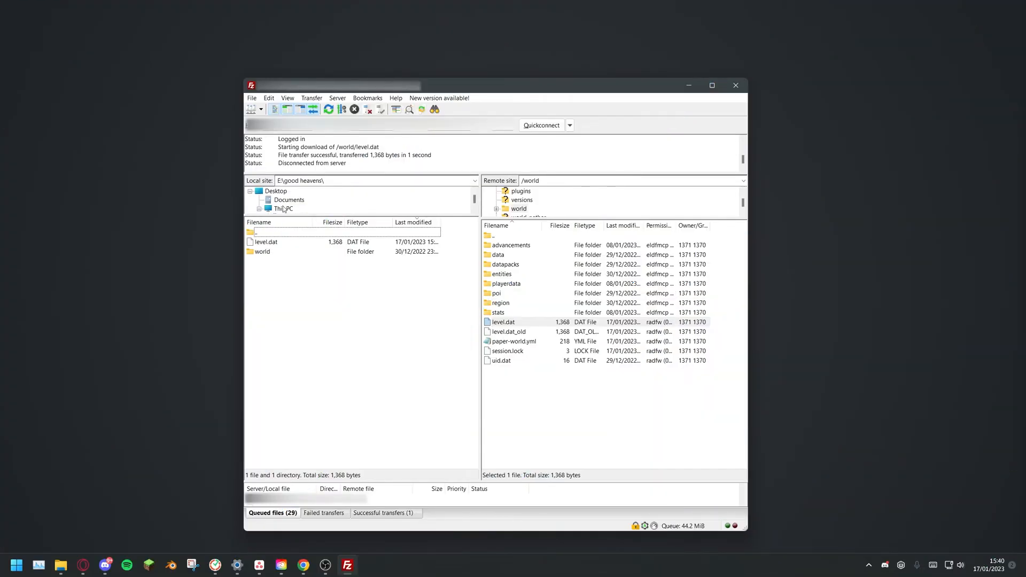
{"action": "left_click", "coordinate": [265, 242]}
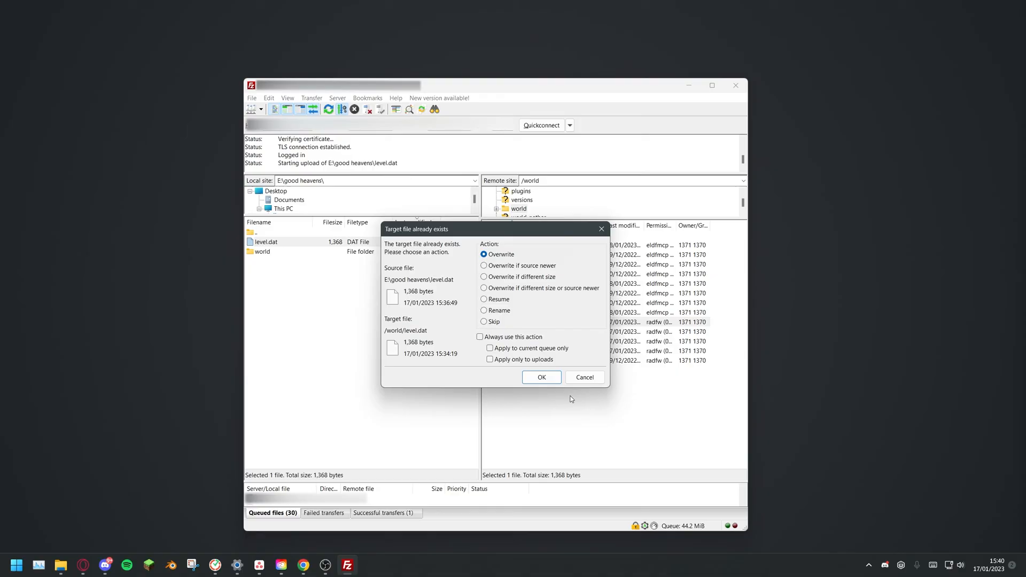
{"action": "left_click", "coordinate": [542, 377]}
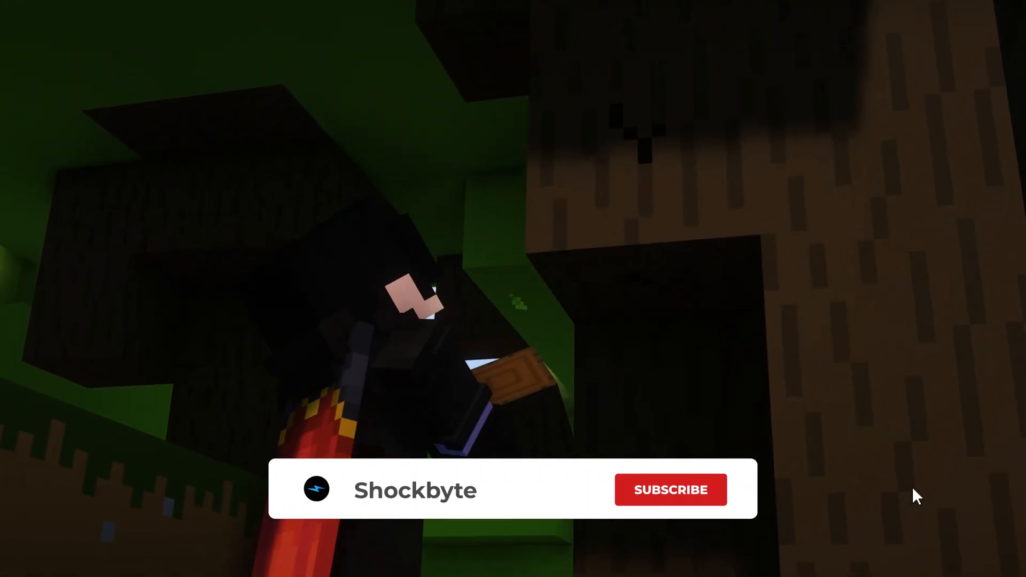
{"action": "left_click", "coordinate": [670, 490]}
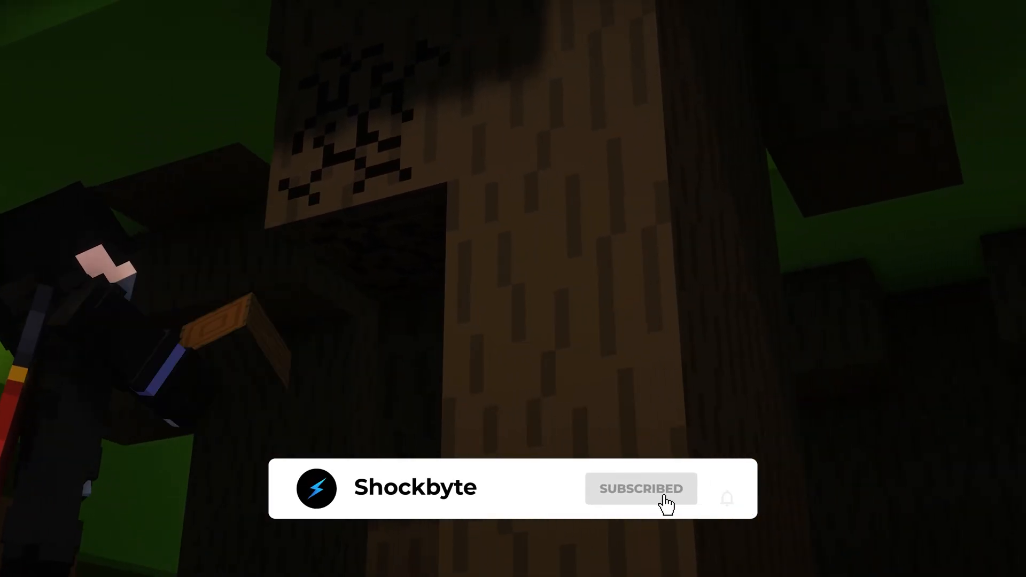
{"action": "left_click", "coordinate": [727, 498]}
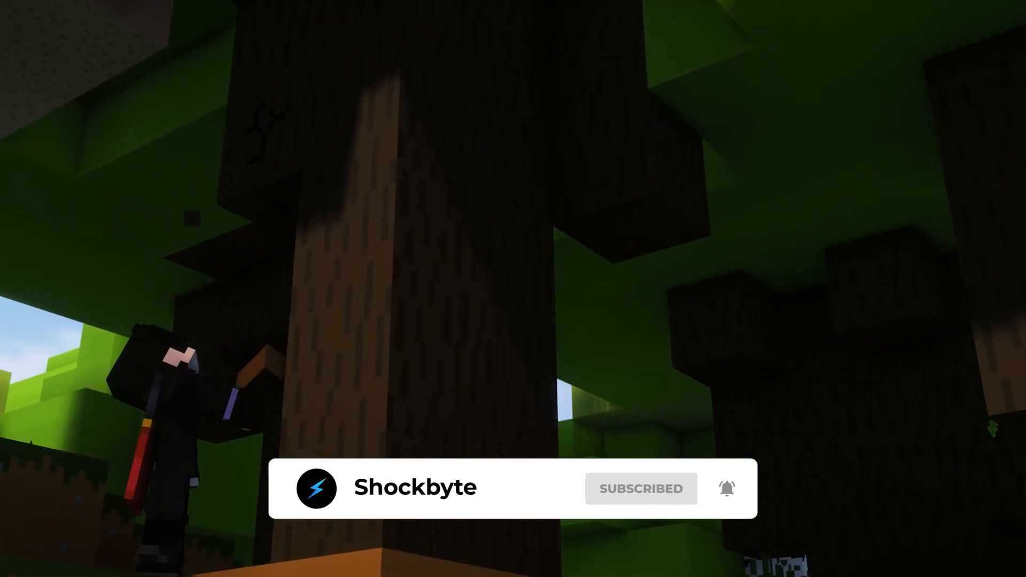